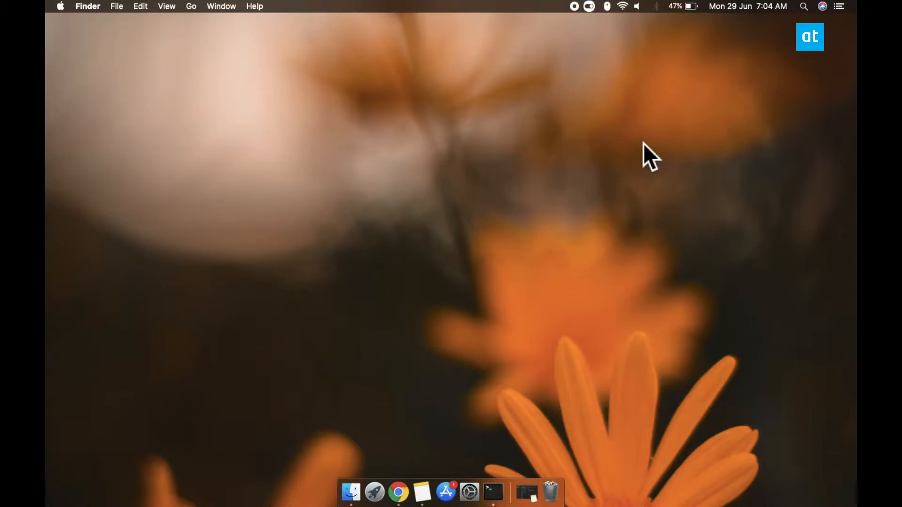
pyautogui.moveTo(480, 471)
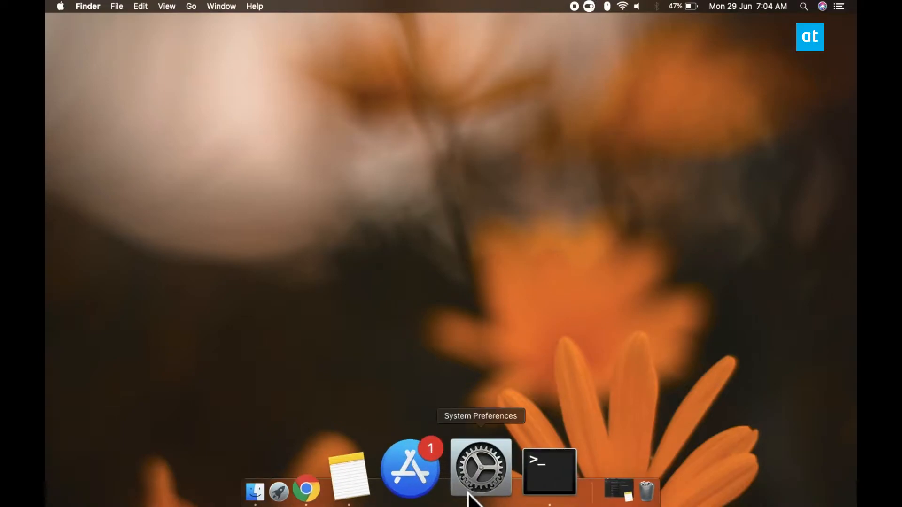
# - Launch System Preferences from the Dock
pyautogui.click(480, 469)
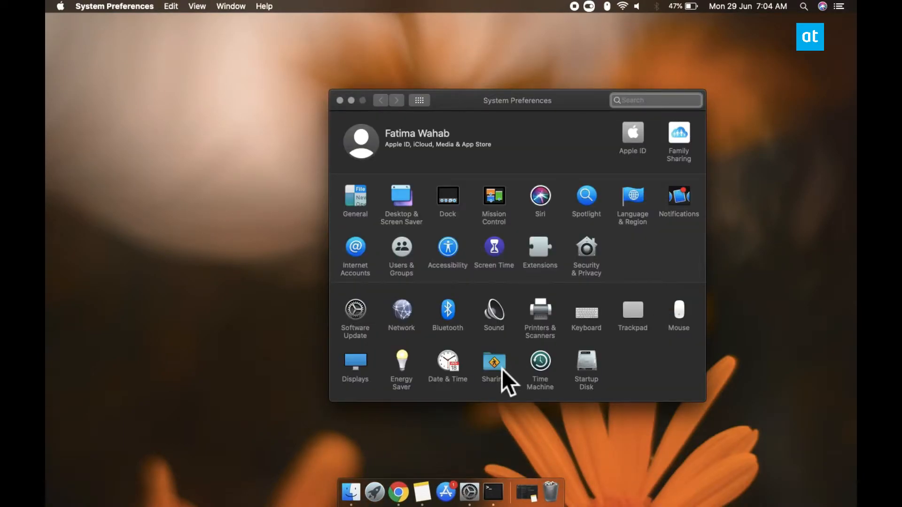
# - In Sharing, enable Content Caching with Share Internet Connection and accept the restart-devices notice
pyautogui.click(493, 361)
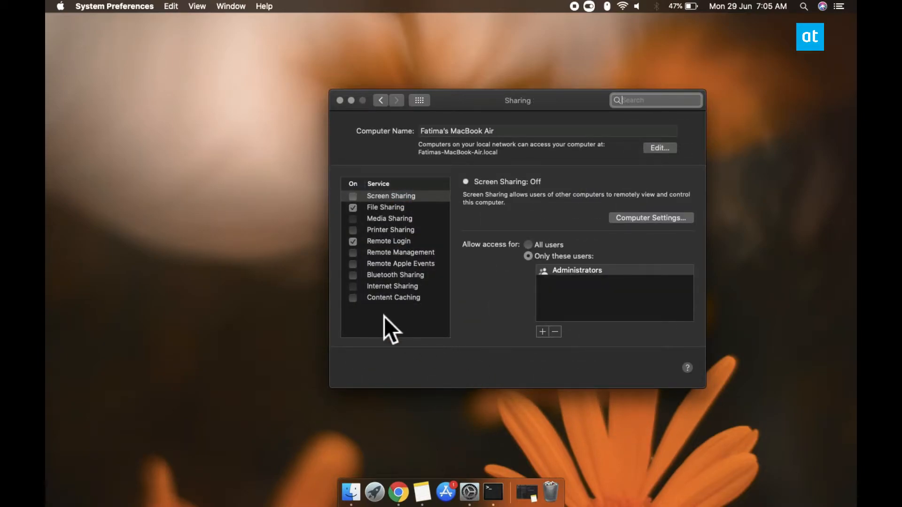
pyautogui.click(394, 298)
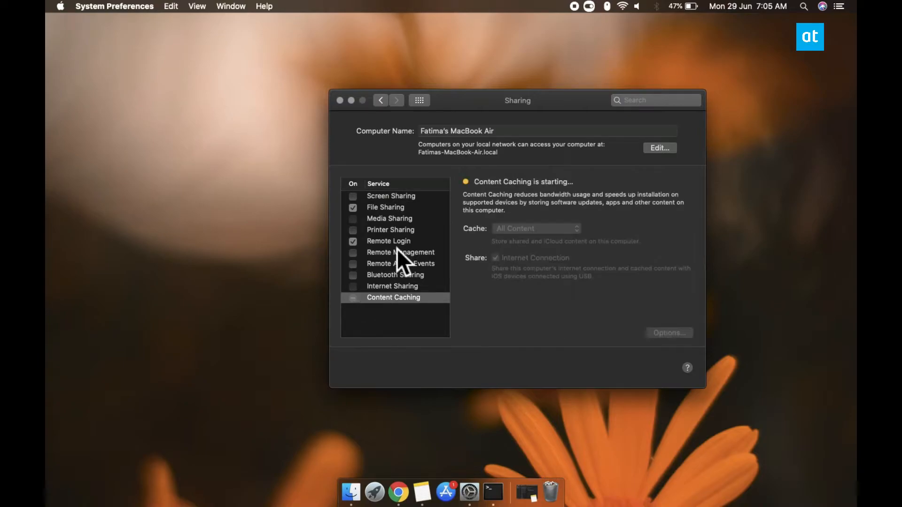
pyautogui.moveTo(546, 168)
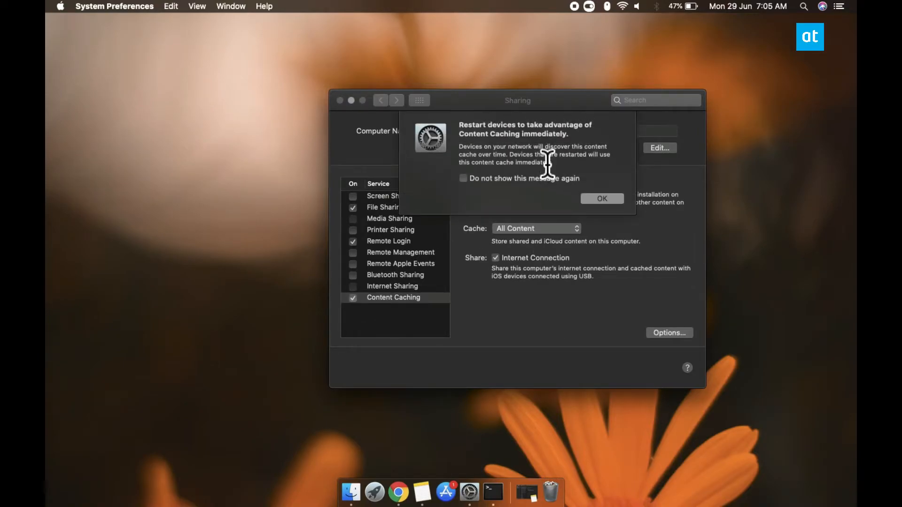
pyautogui.moveTo(551, 236)
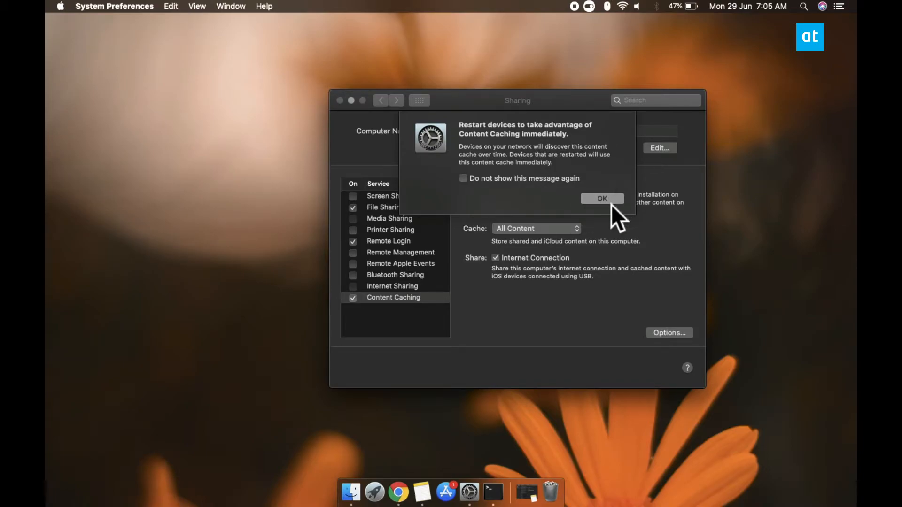
pyautogui.click(601, 198)
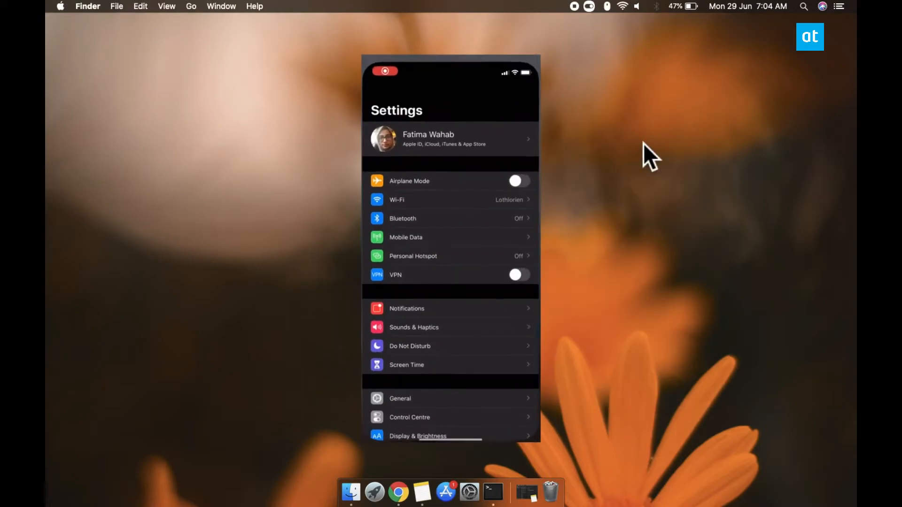
# - Swipe the mirrored iPhone up to its home screen
pyautogui.click(400, 398)
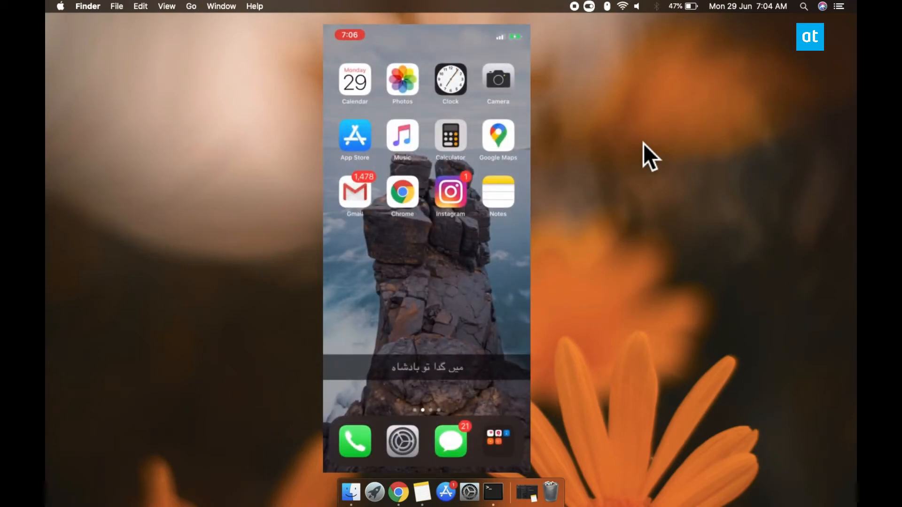
# - Load addictivetips.com in Chrome over the Mac's connection and scroll through its articles
pyautogui.click(403, 192)
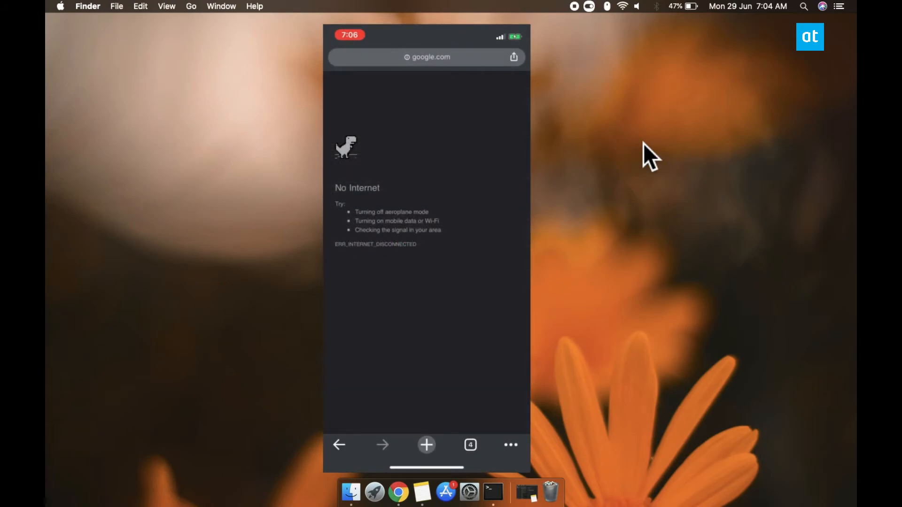
pyautogui.click(469, 444)
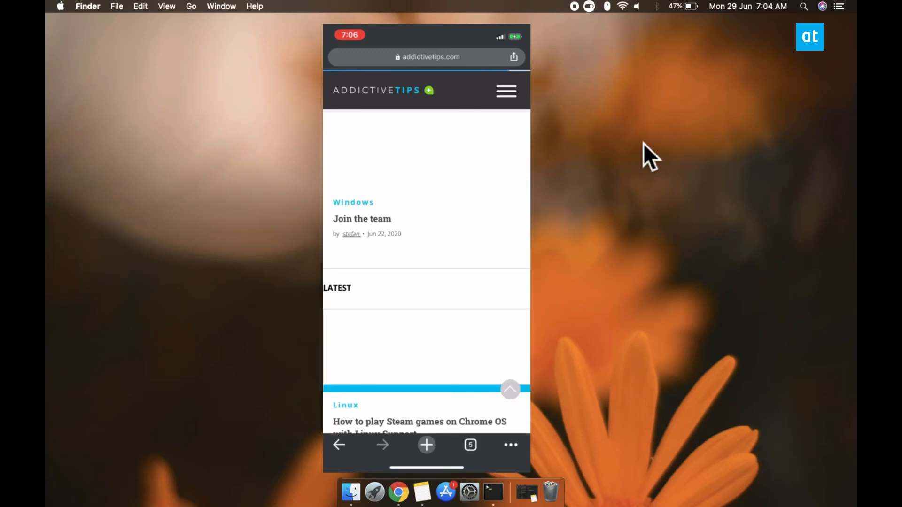
pyautogui.scroll(-3)
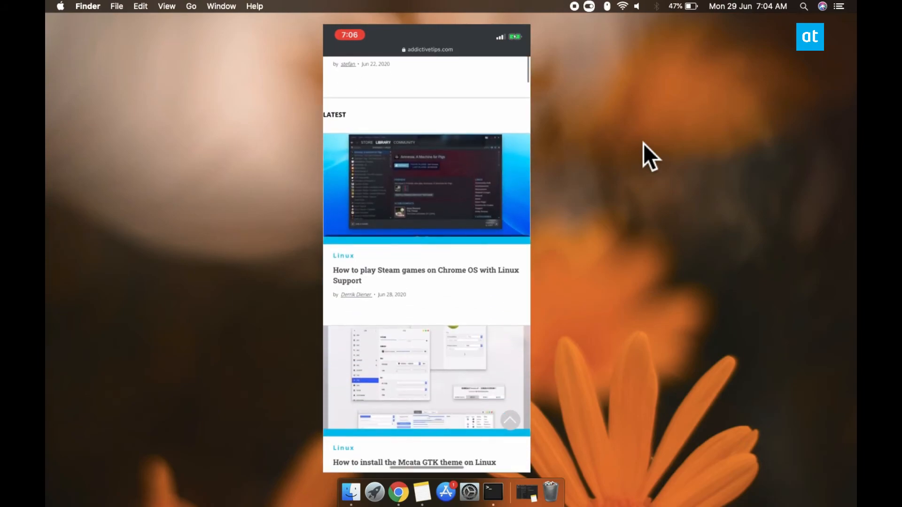
pyautogui.scroll(-3)
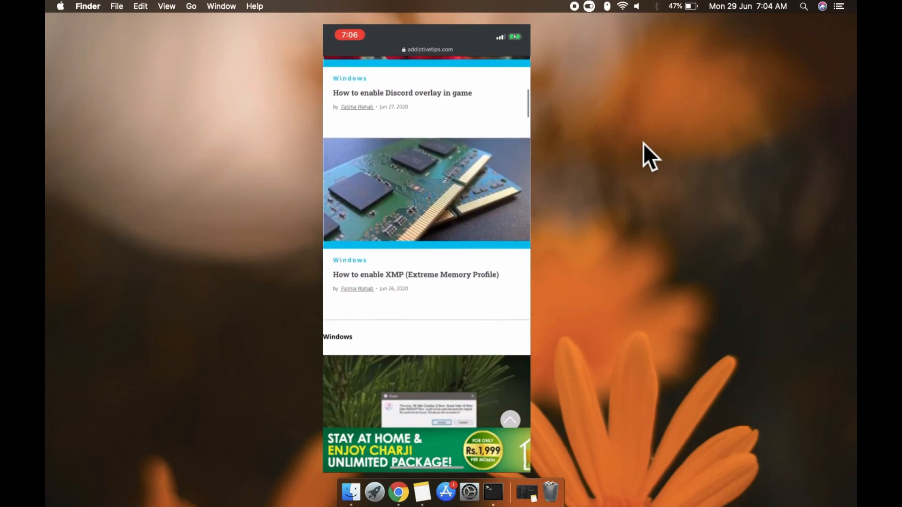